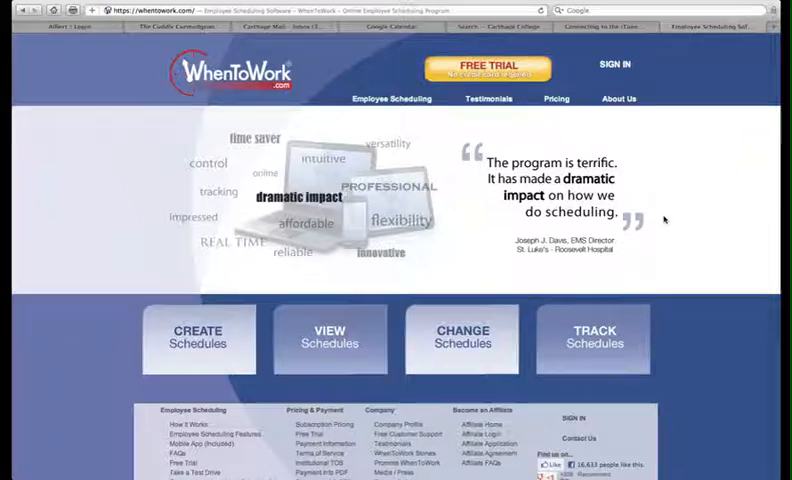
mouse_move(688, 92)
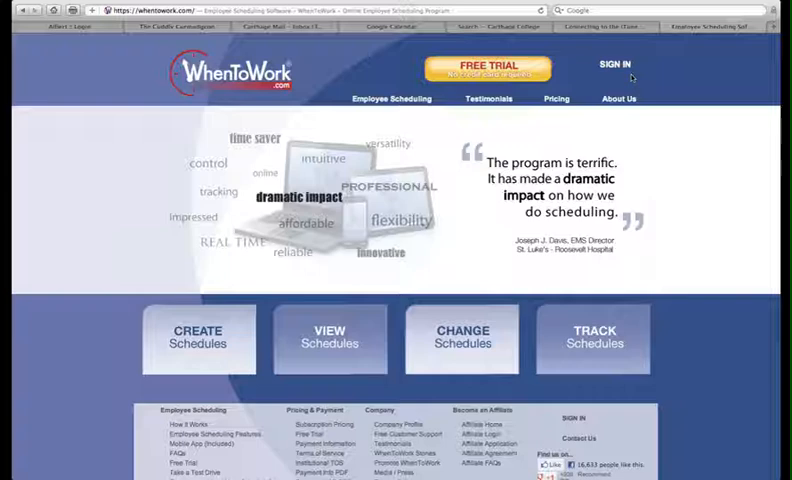
Reach the sign-in page with the sign-in ID and password already filled in
click(616, 64)
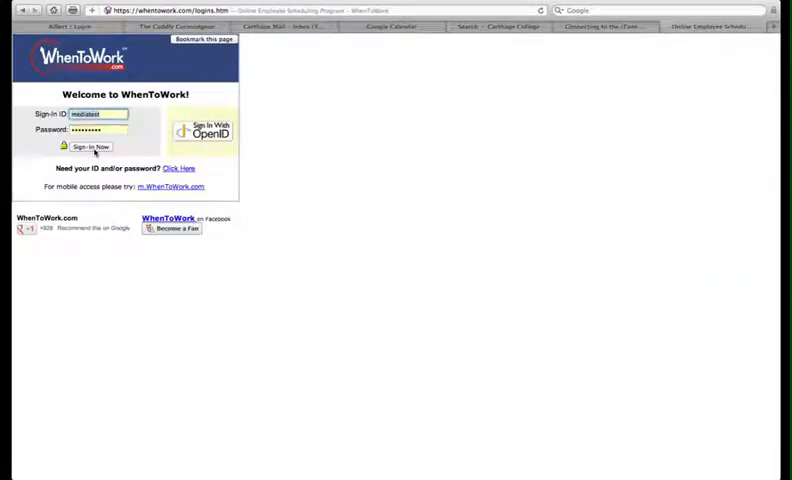
Sign in with the filled-in credentials to reach the Carthage College welcome menu
click(90, 148)
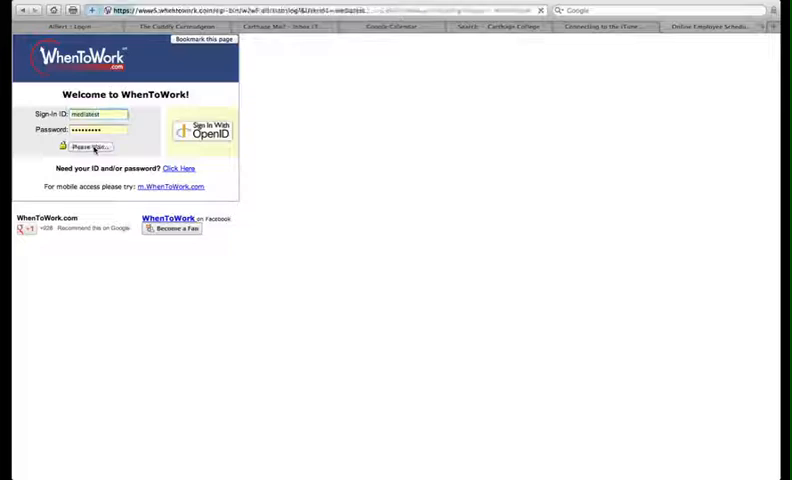
click(88, 146)
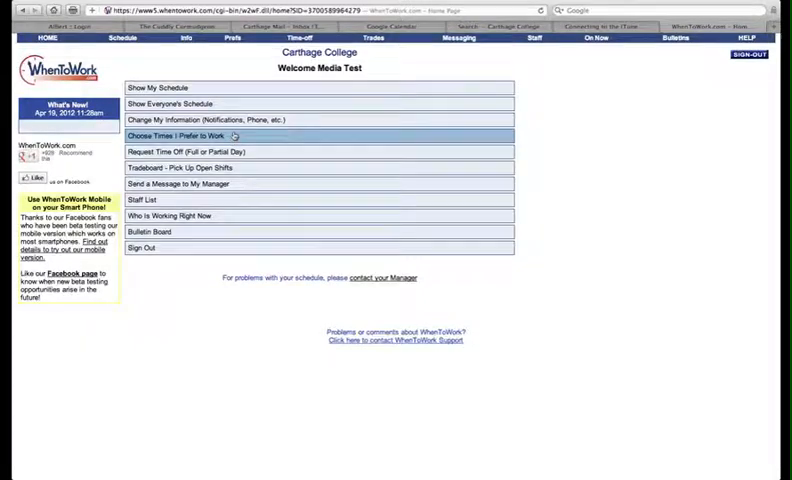
Go from 'Choose Times I Prefer to Work' into the empty Repeating Weekly Preferences grid
click(180, 136)
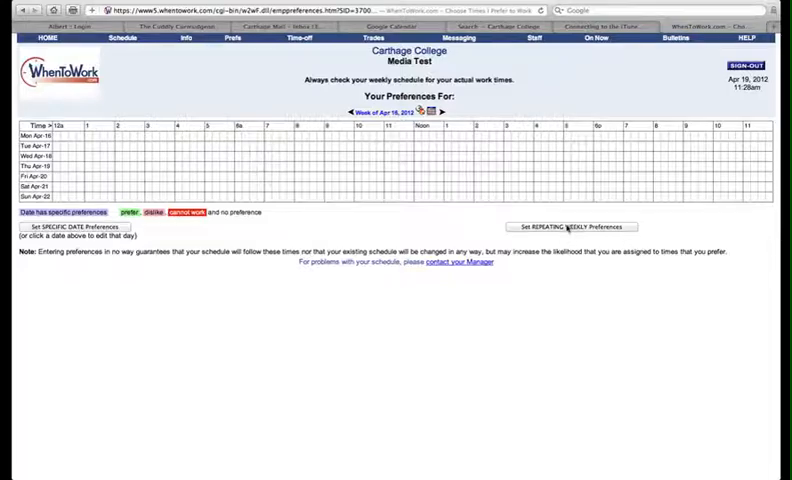
click(572, 226)
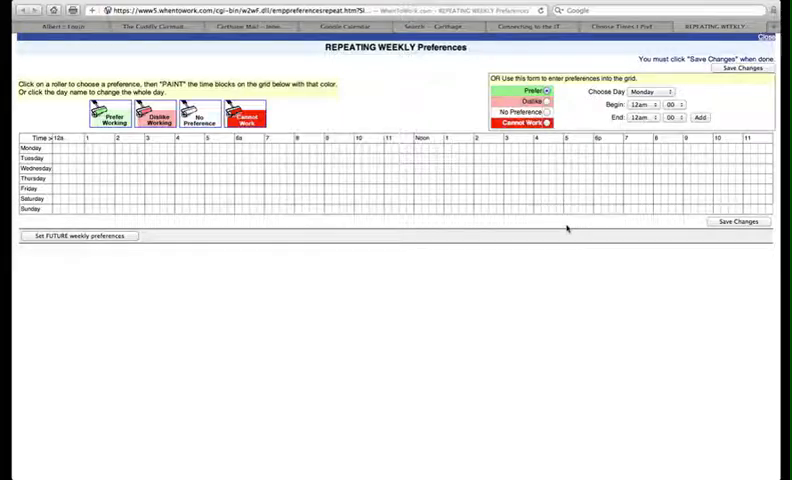
mouse_move(124, 256)
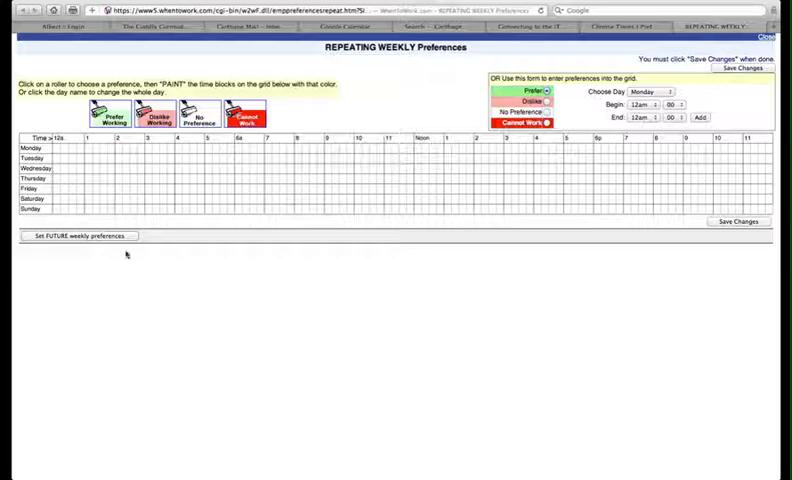
Begin future weekly preferences with September 3, 2012 as the start date
click(76, 236)
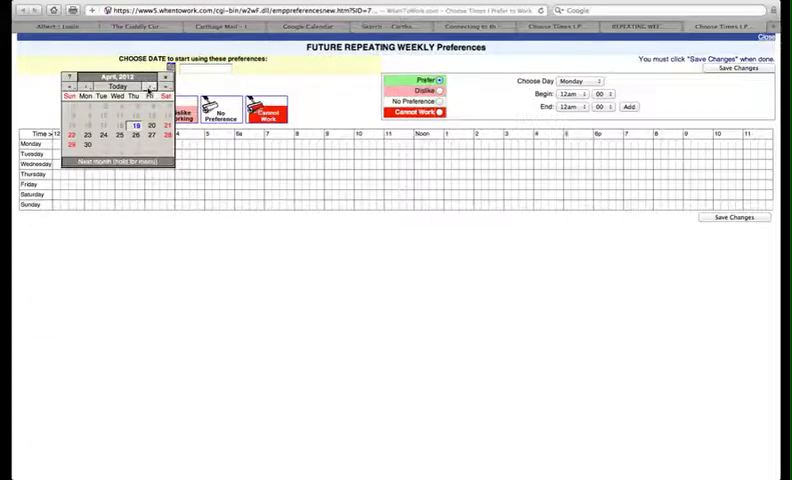
click(164, 88)
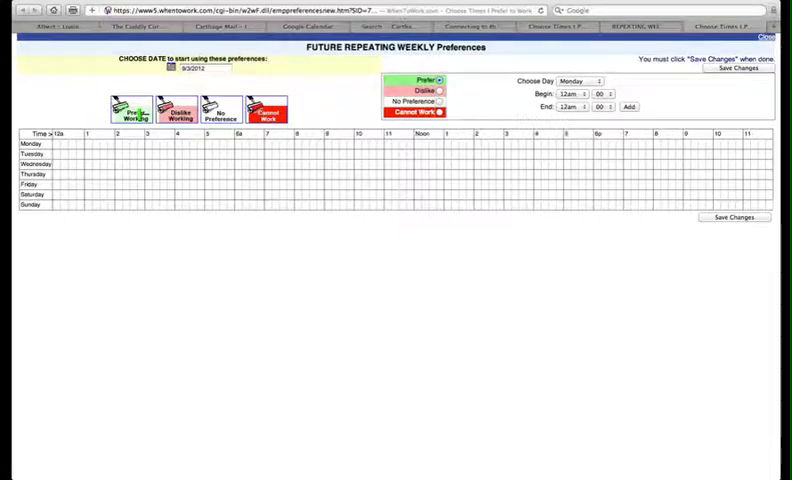
Paint Monday morning and further weekly hours with the prefer, dislike and cannot-work colours
click(220, 156)
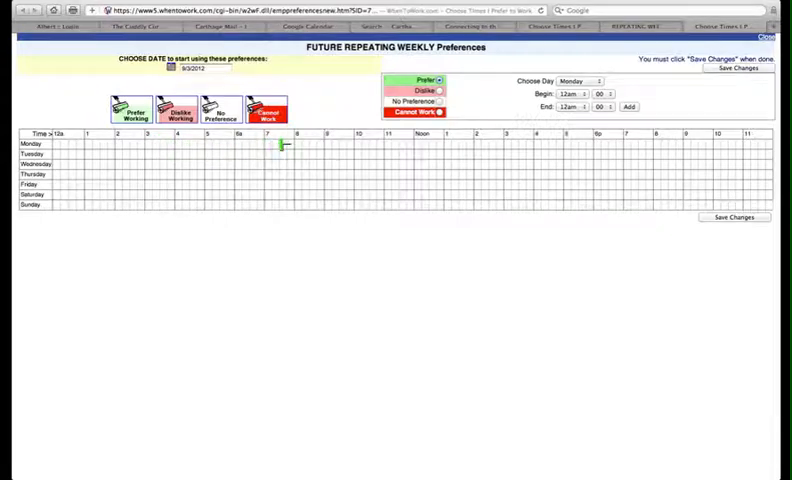
drag(278, 144, 304, 144)
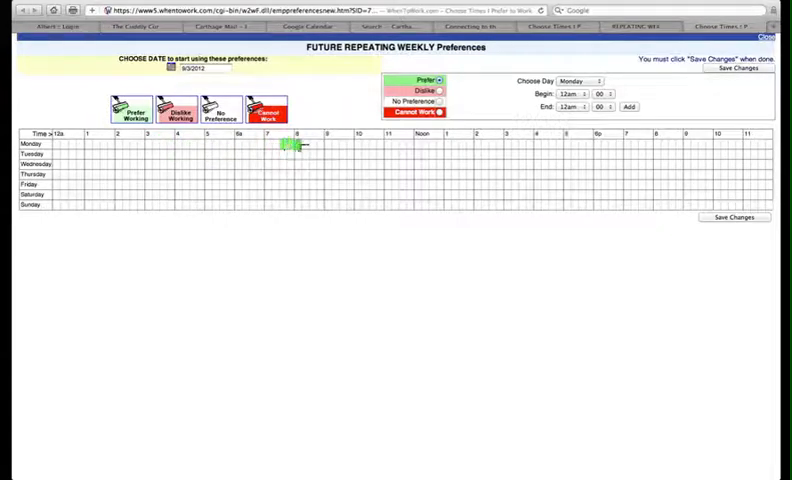
drag(284, 146, 356, 146)
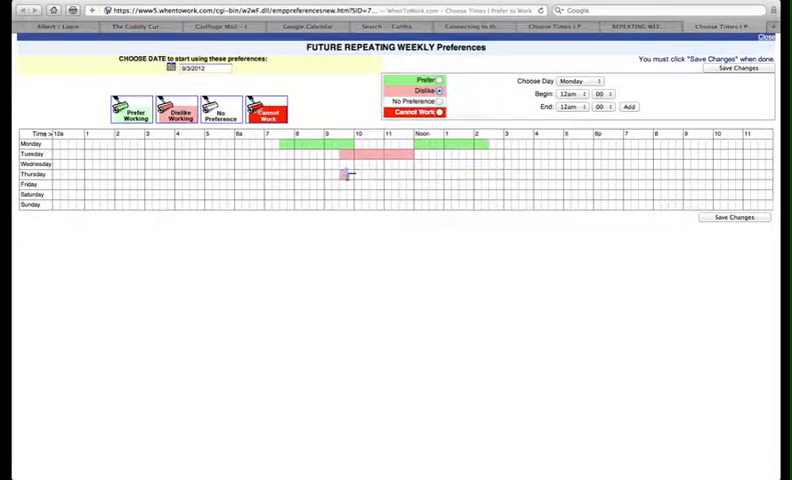
drag(344, 174, 412, 174)
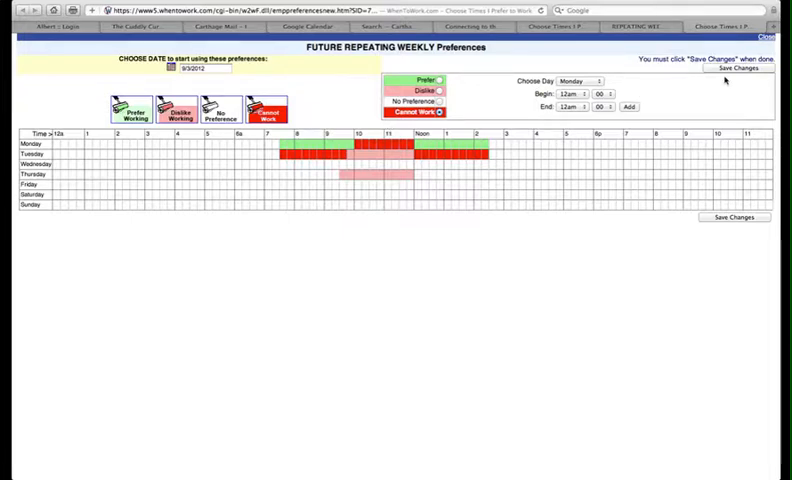
Save the future preferences to take effect Sep-3 and return to Your Preferences
click(738, 68)
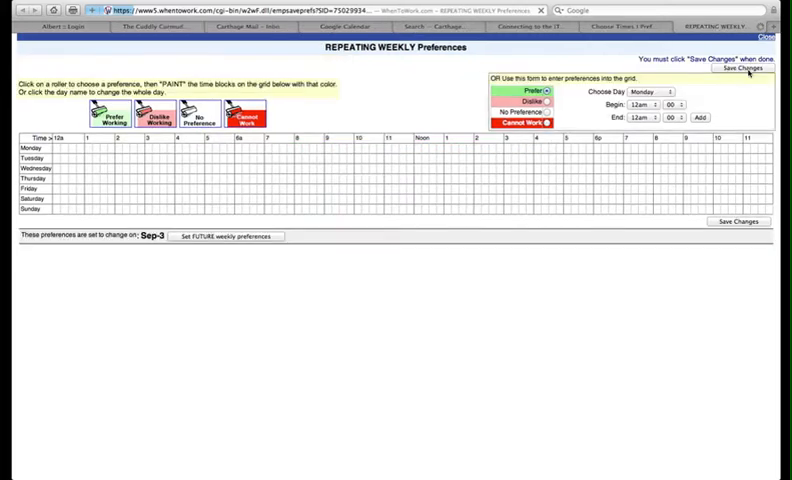
click(740, 68)
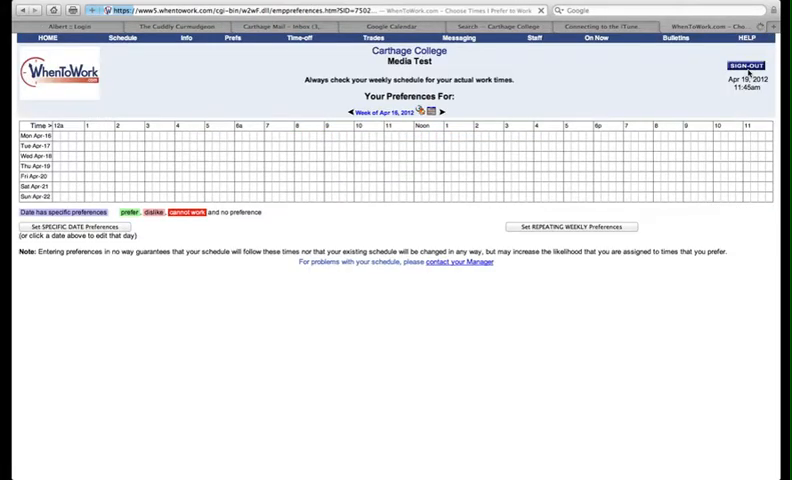